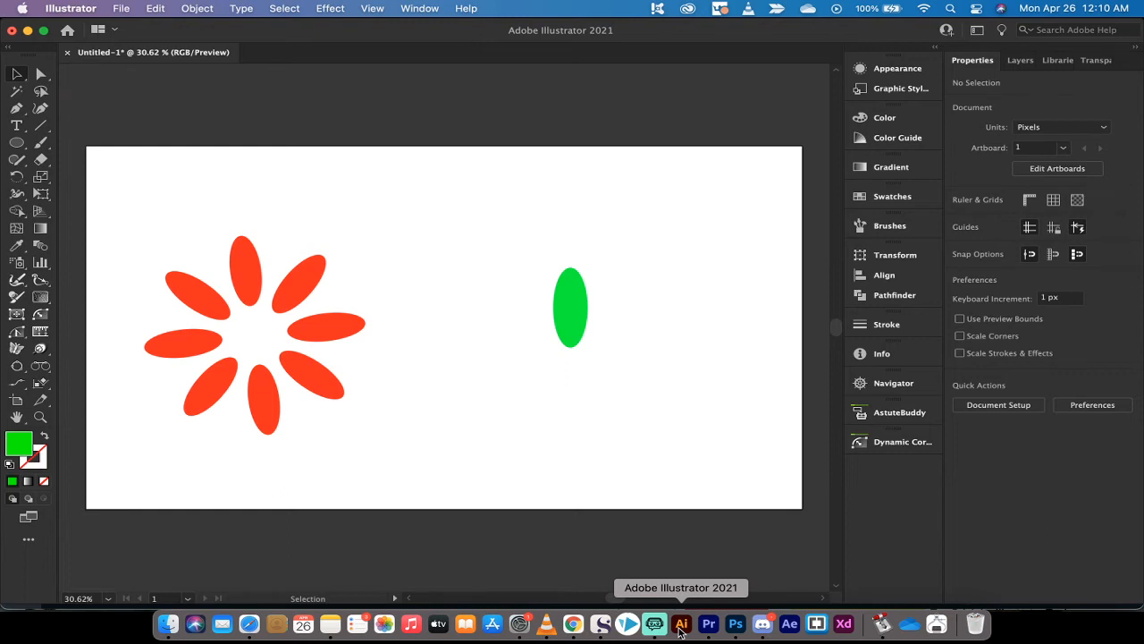
mouse_move(517, 321)
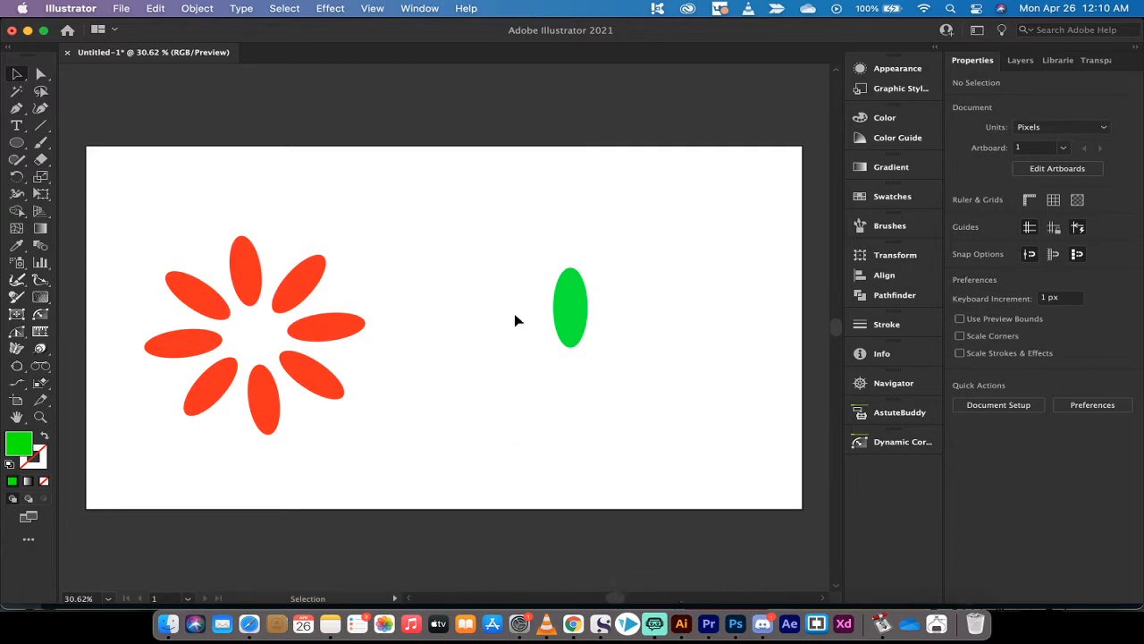
mouse_move(206, 298)
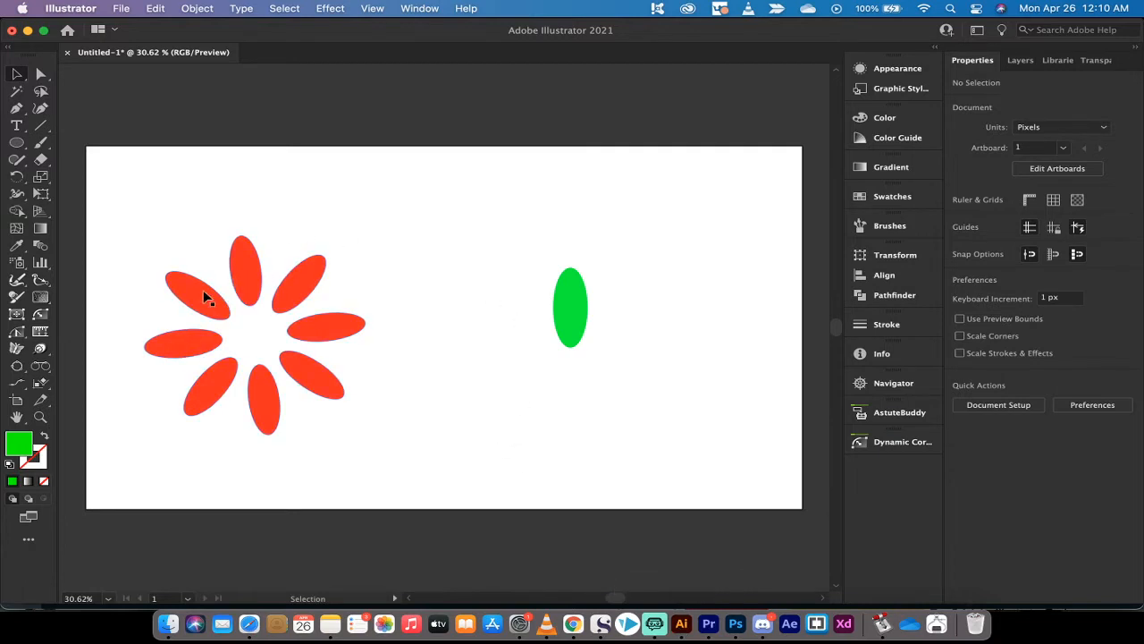
mouse_move(254, 307)
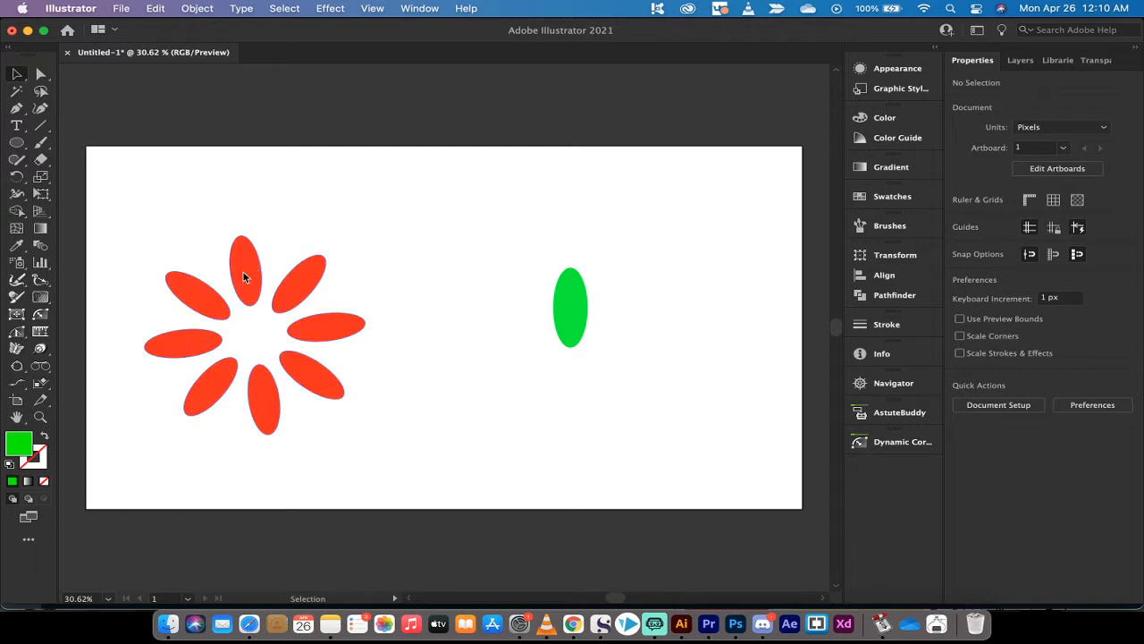
- Delete the old green ellipse and draw a 68 by 161 px ellipse right of the flower
left_click(248, 268)
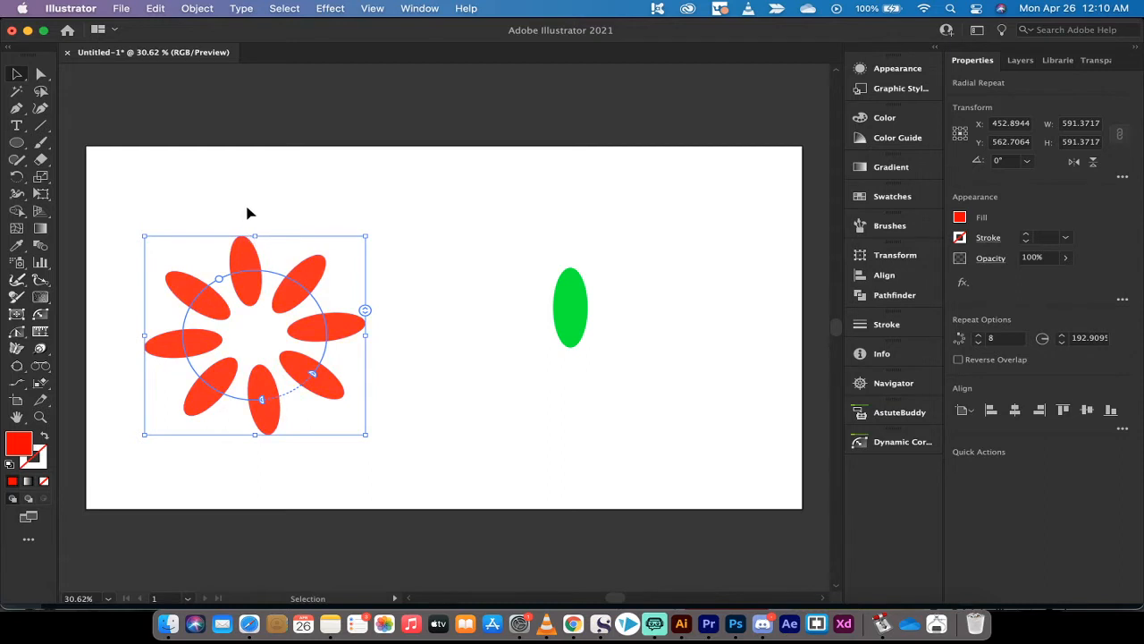
mouse_move(248, 255)
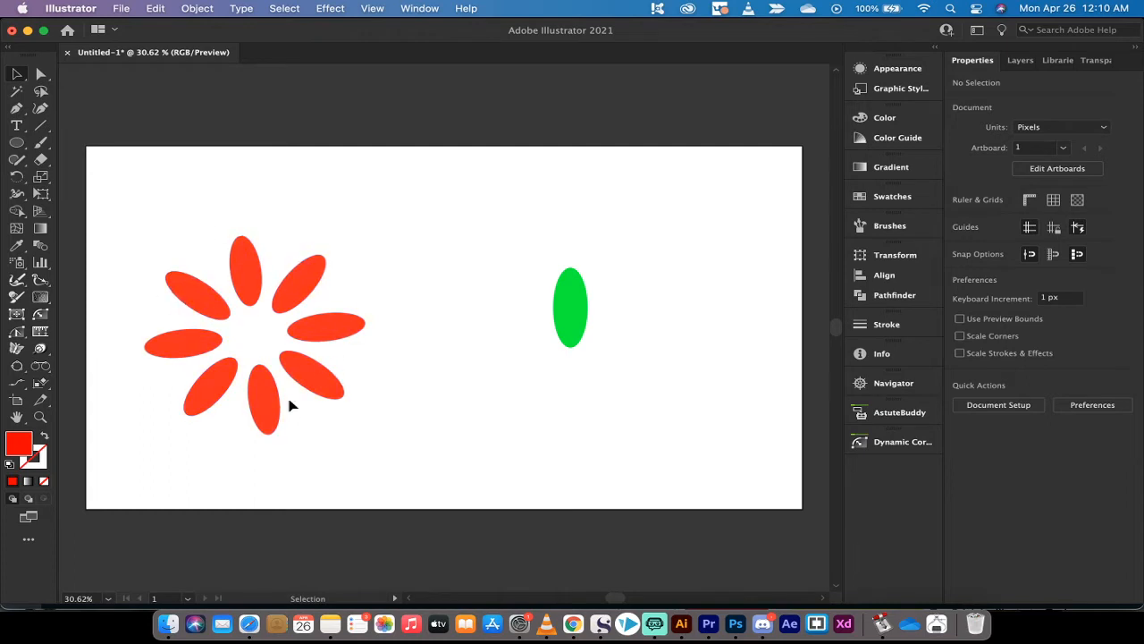
mouse_move(510, 371)
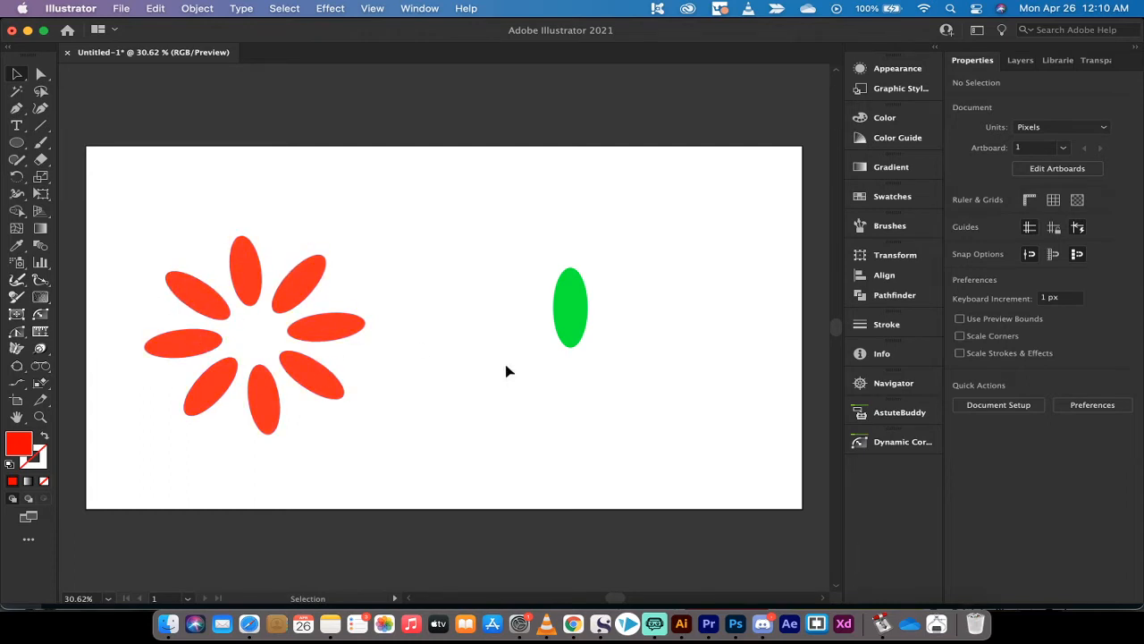
left_click(570, 306)
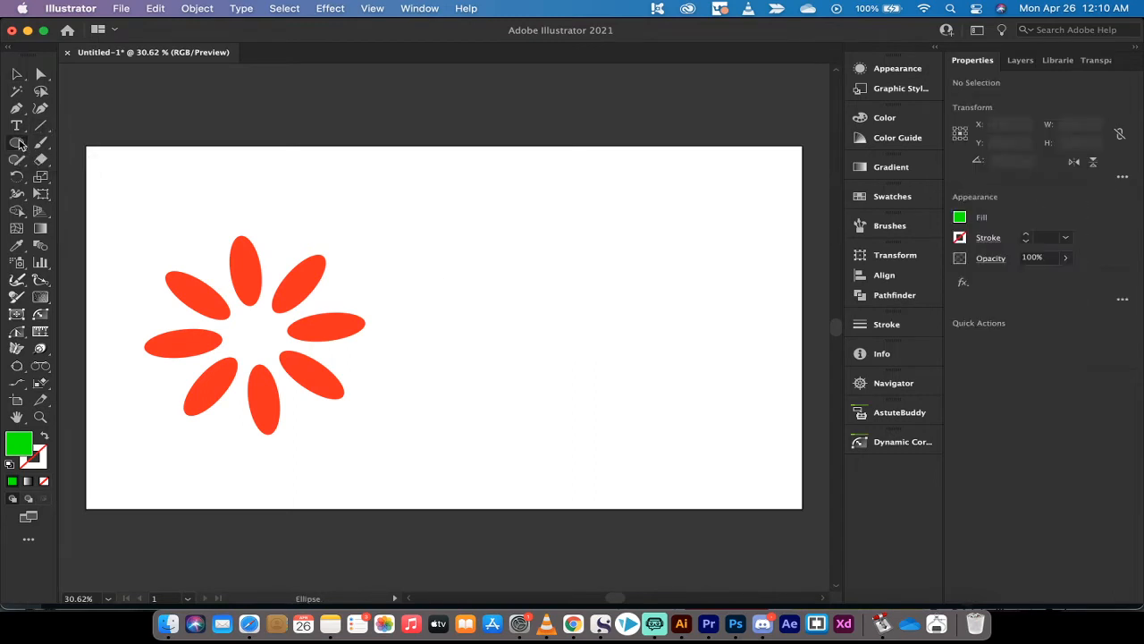
left_click(15, 143)
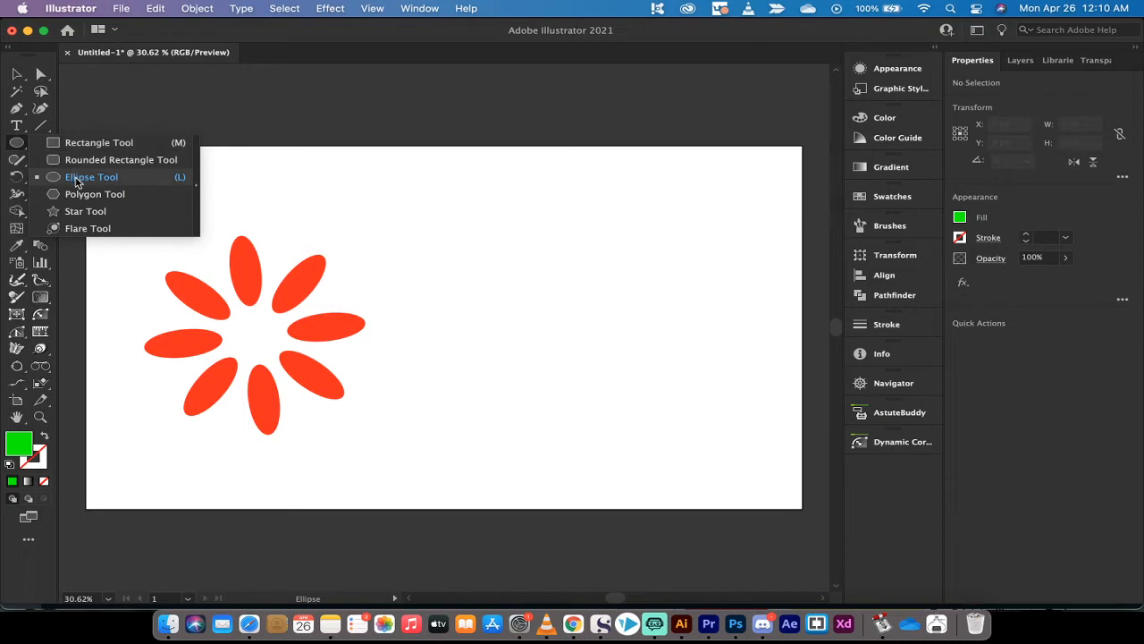
left_click(85, 176)
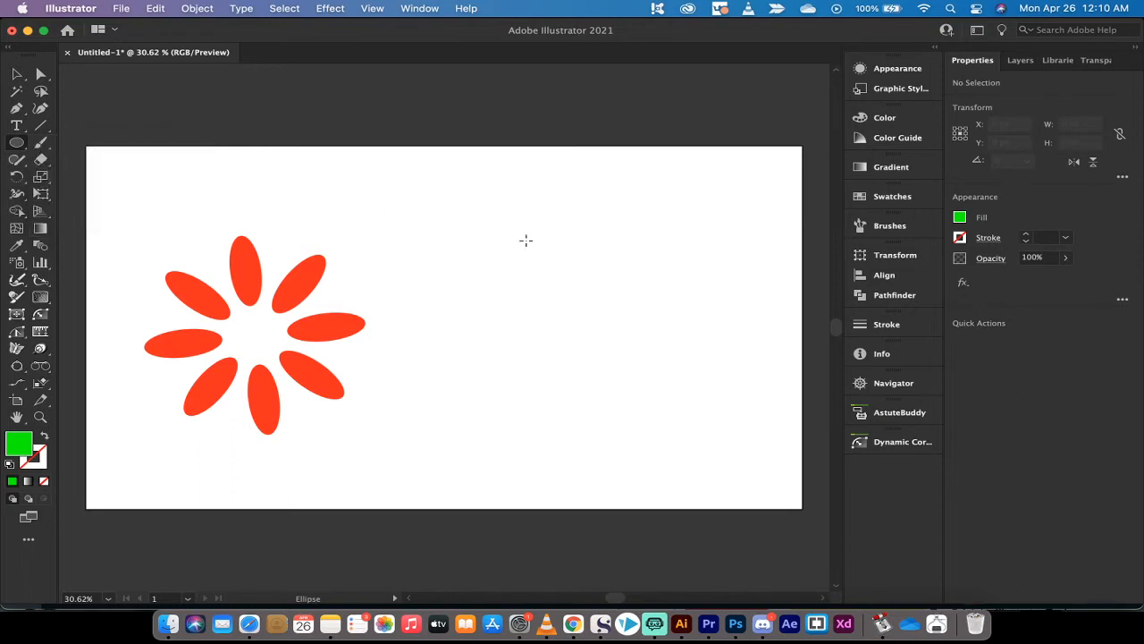
left_click_drag(525, 240, 550, 295)
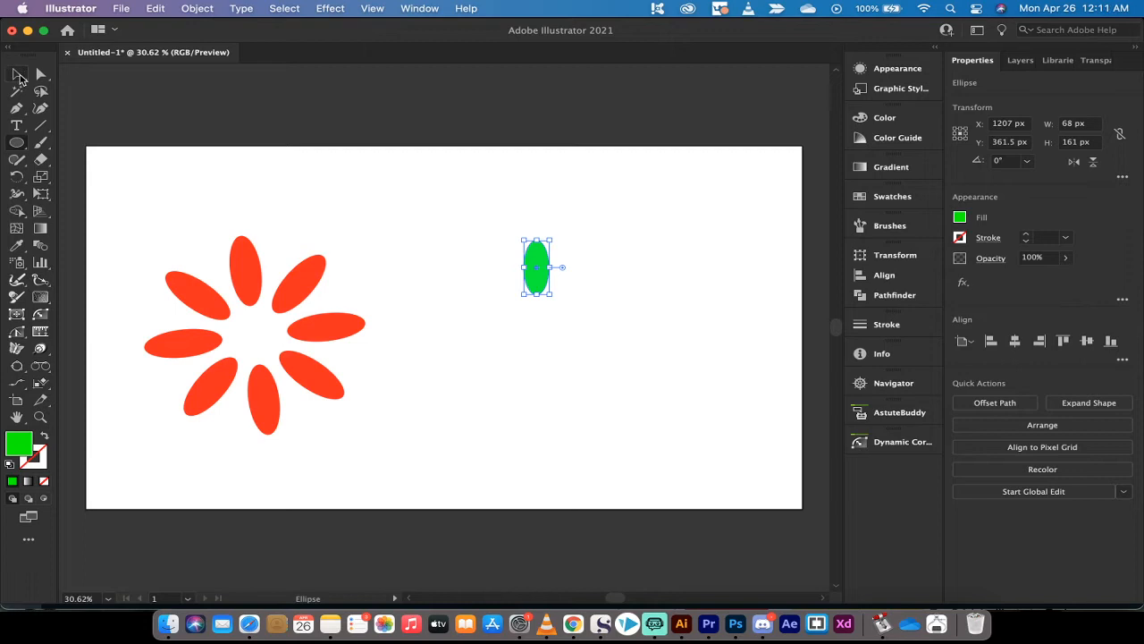
- Apply Object > Repeat > Radial to make eight green petals beside the red flower
left_click(196, 8)
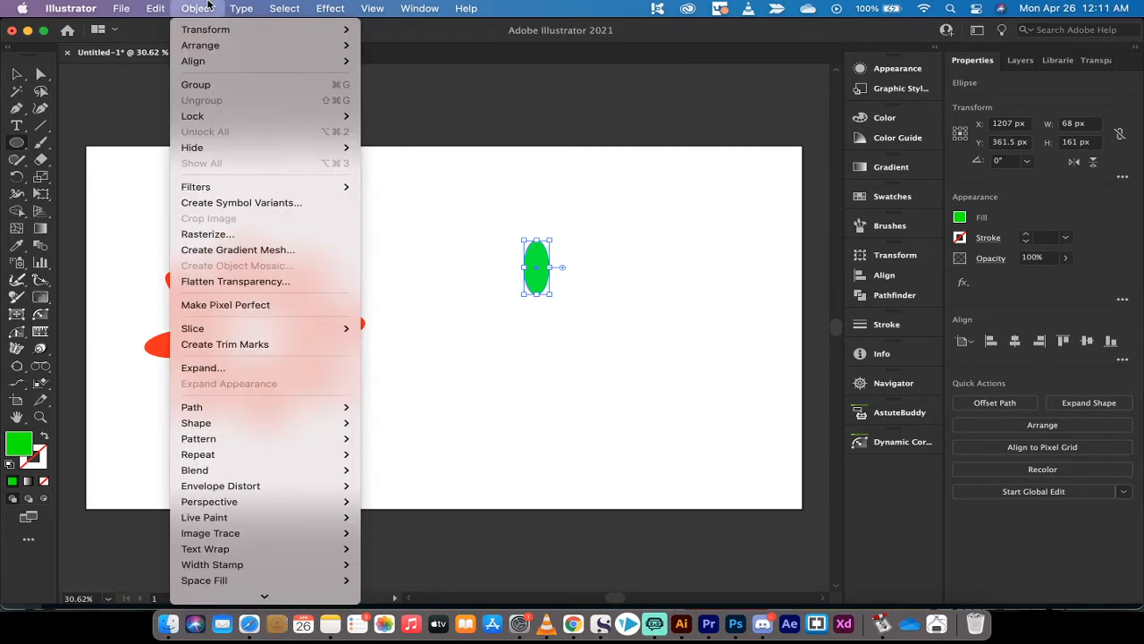
mouse_move(225, 304)
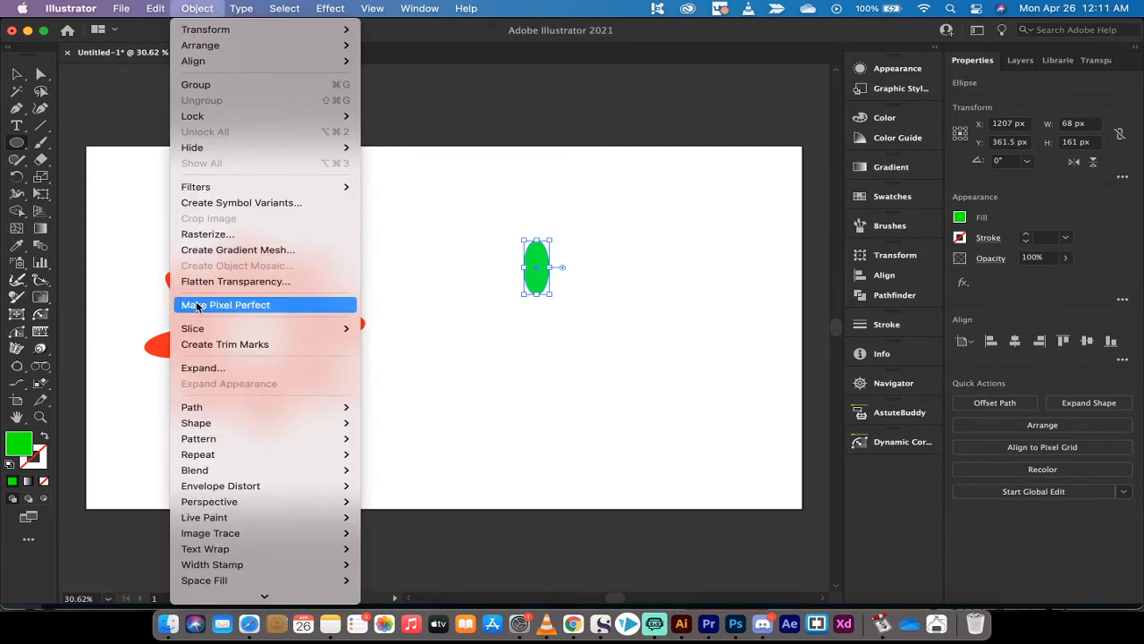
mouse_move(198, 438)
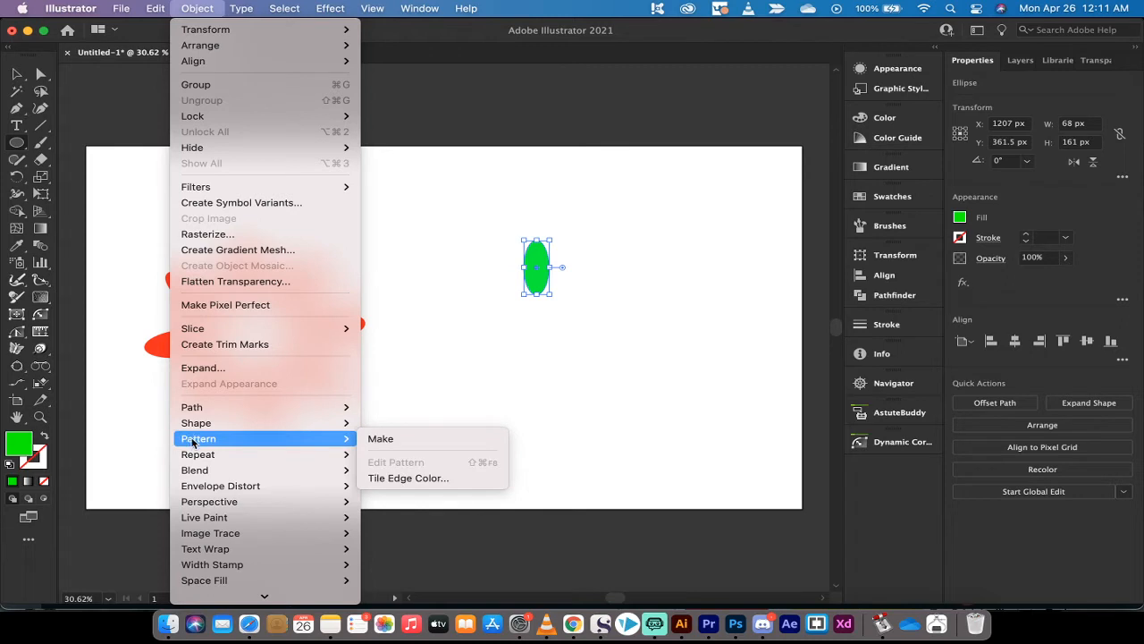
mouse_move(197, 454)
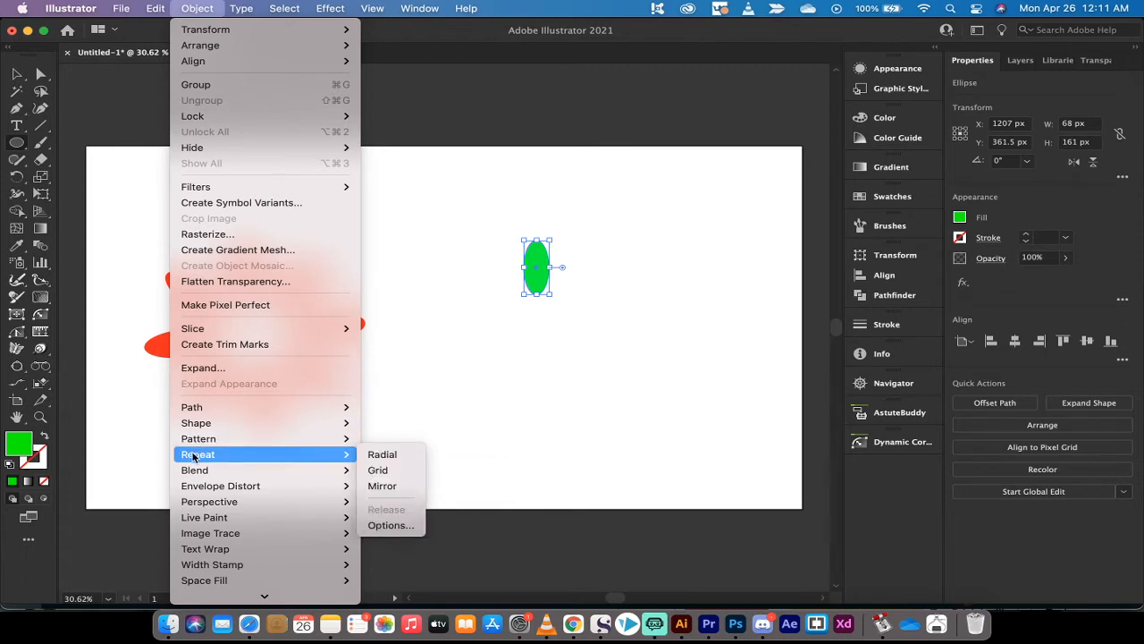
mouse_move(393, 454)
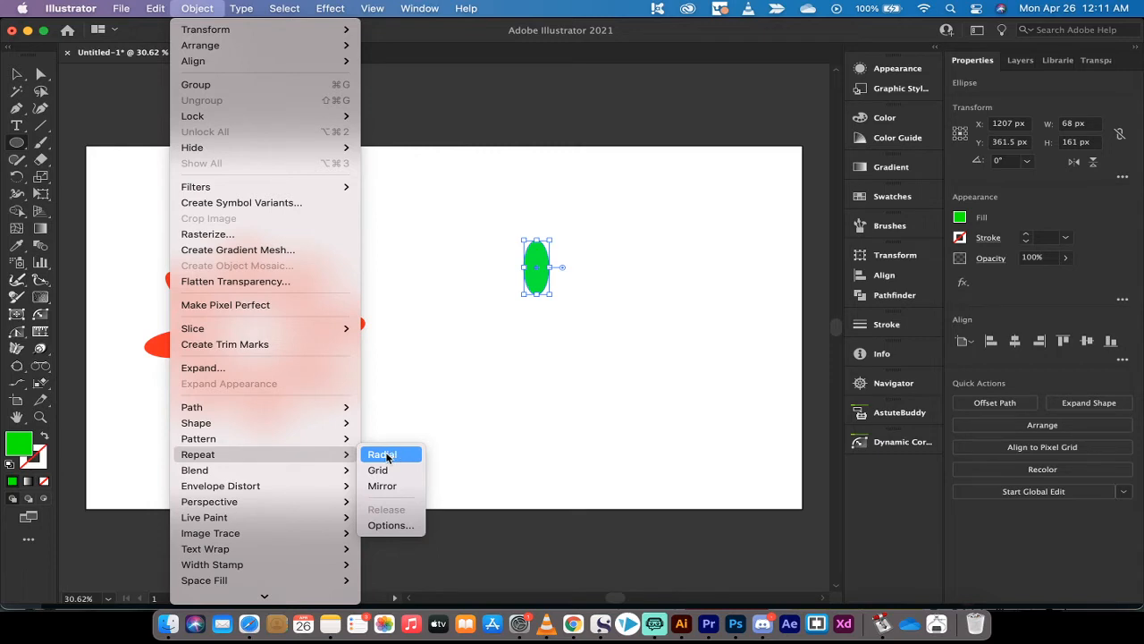
left_click(381, 454)
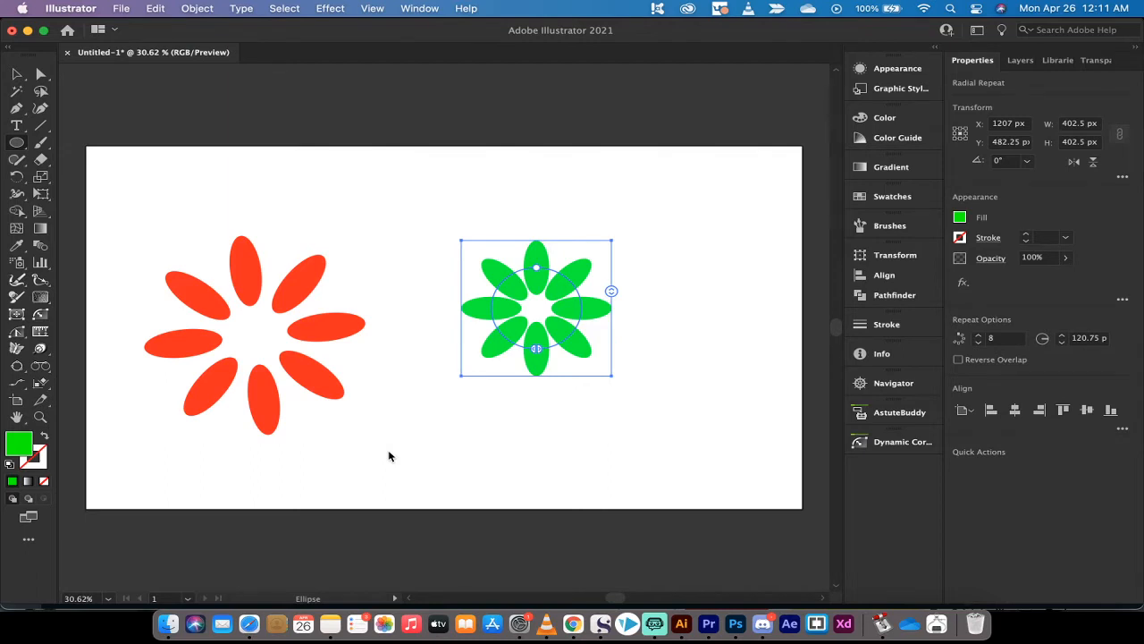
mouse_move(513, 403)
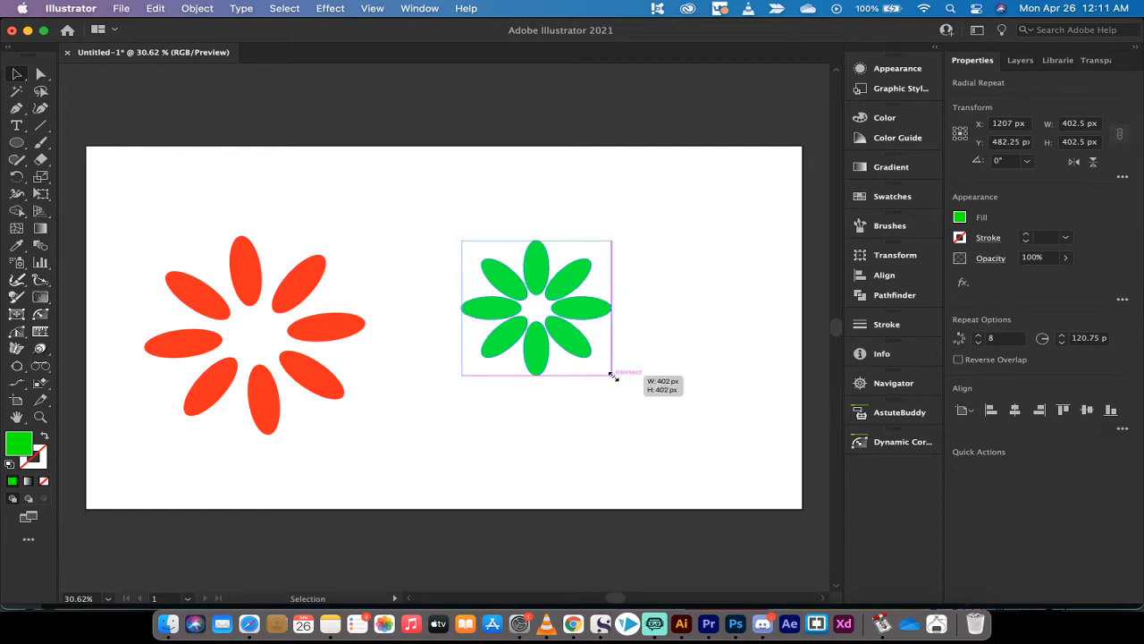
left_click_drag(612, 374, 642, 402)
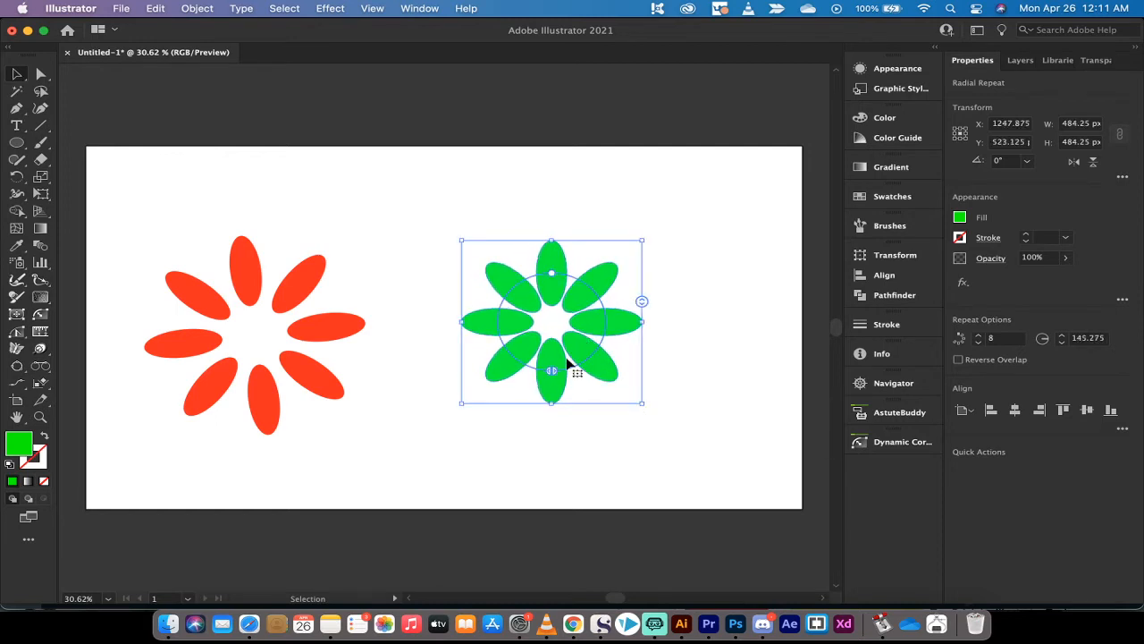
mouse_move(601, 357)
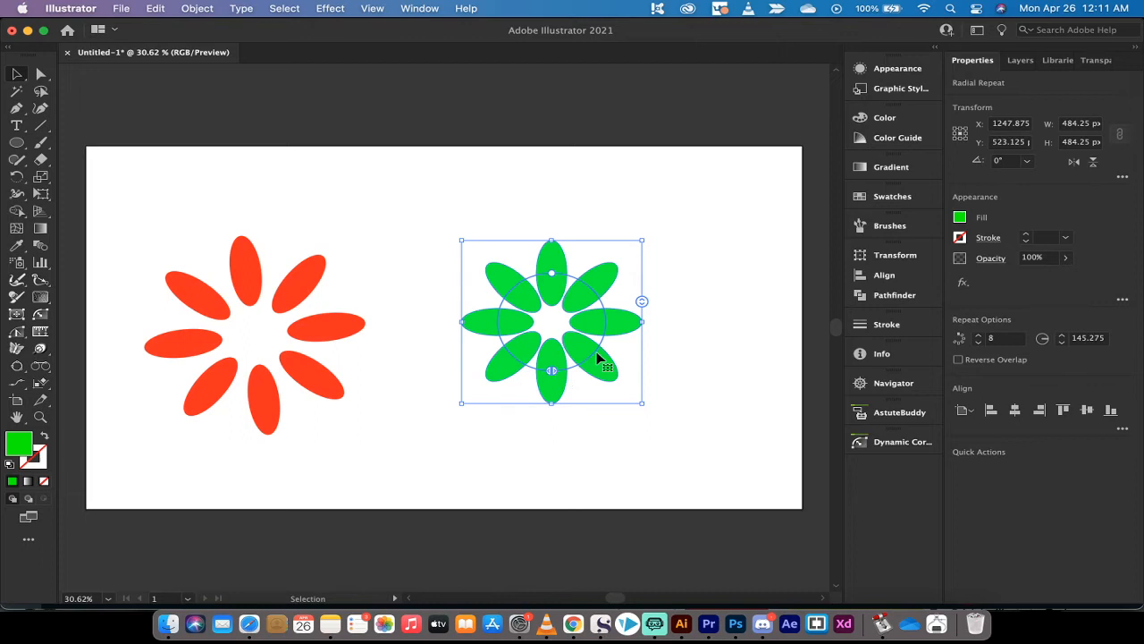
mouse_move(553, 375)
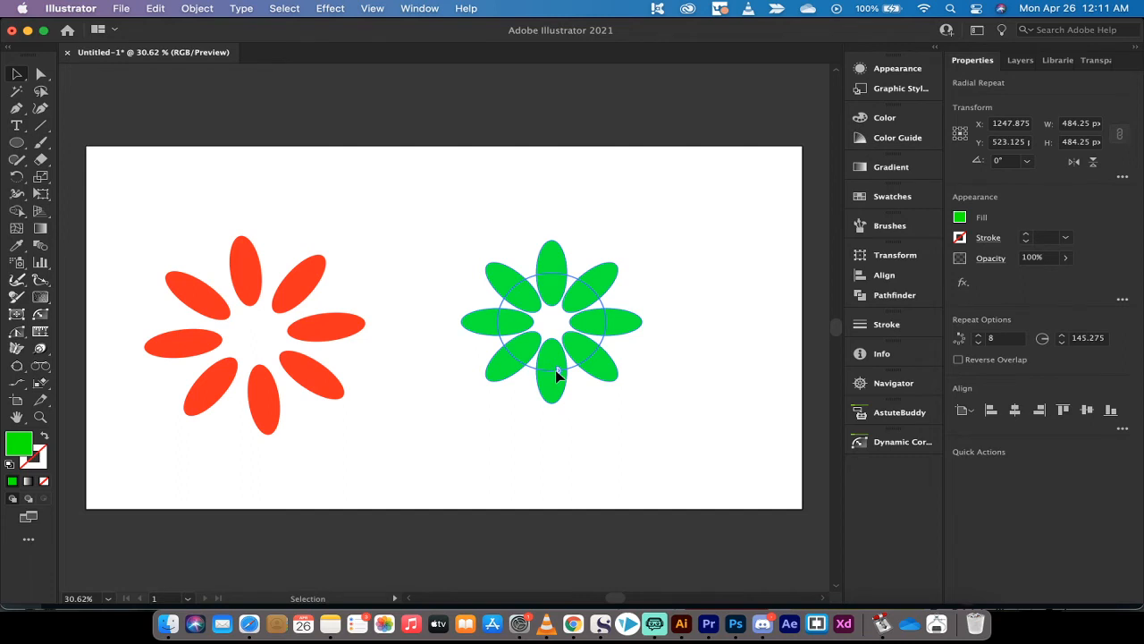
mouse_move(563, 374)
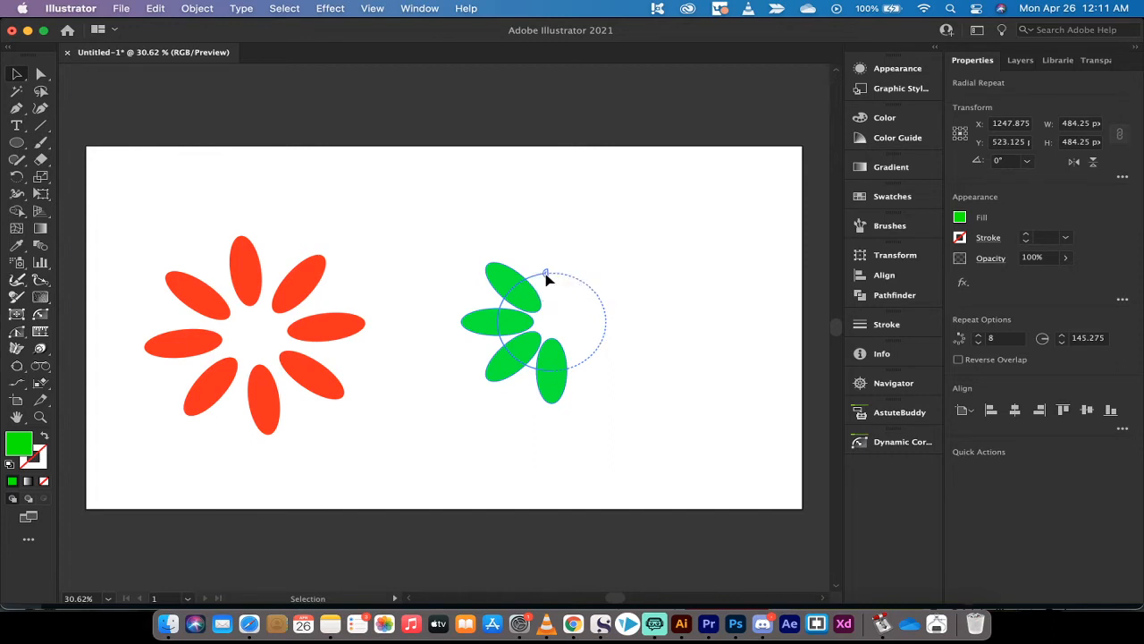
left_click_drag(547, 270, 501, 349)
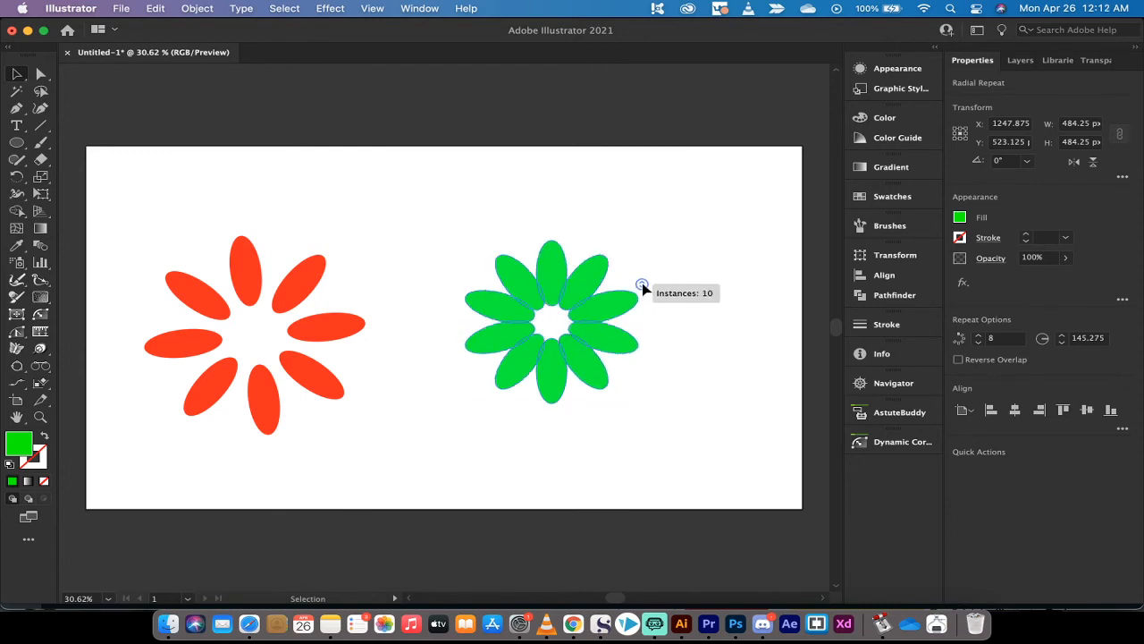
- Try instance counts of 8, 7, 2, 3 and 8 before settling on ten ellipses
left_click_drag(642, 285, 641, 304)
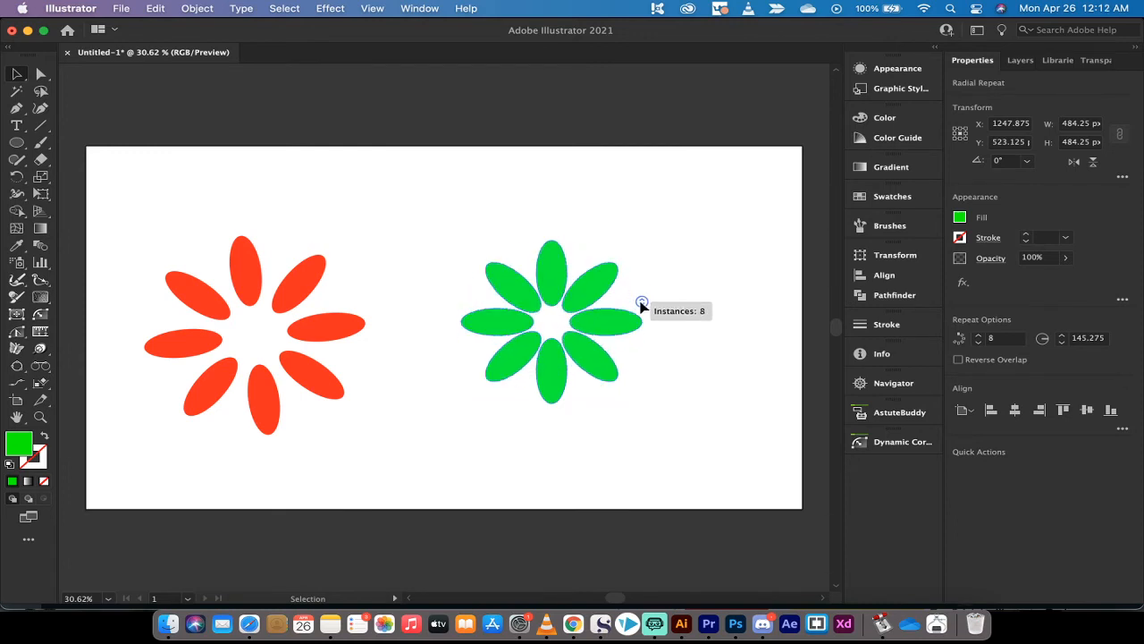
left_click_drag(642, 302, 642, 317)
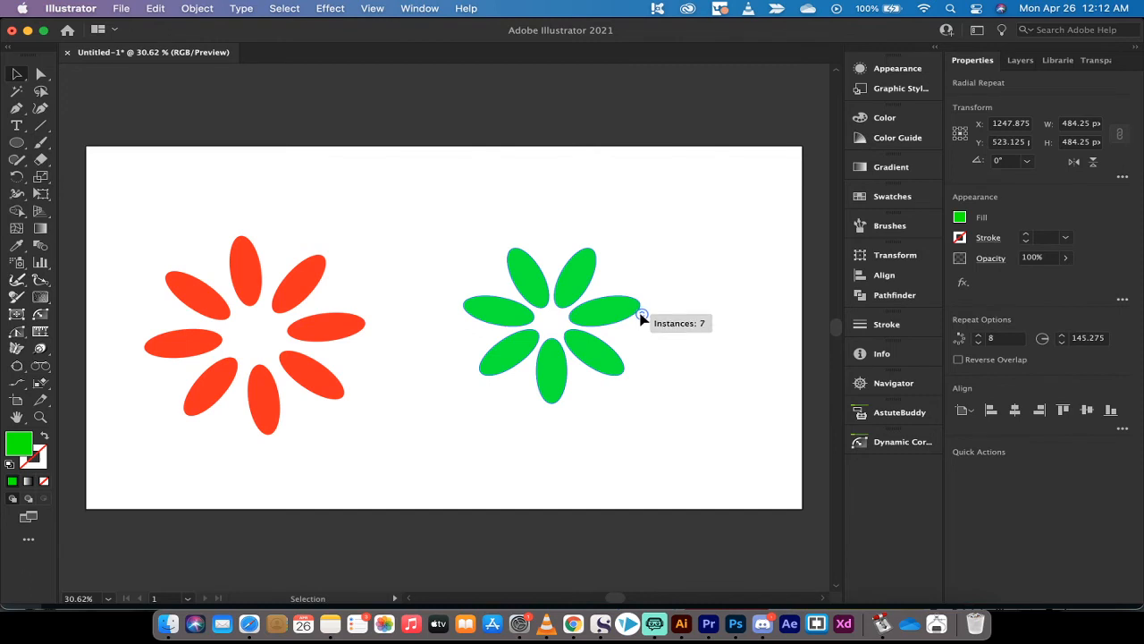
left_click_drag(642, 317, 642, 344)
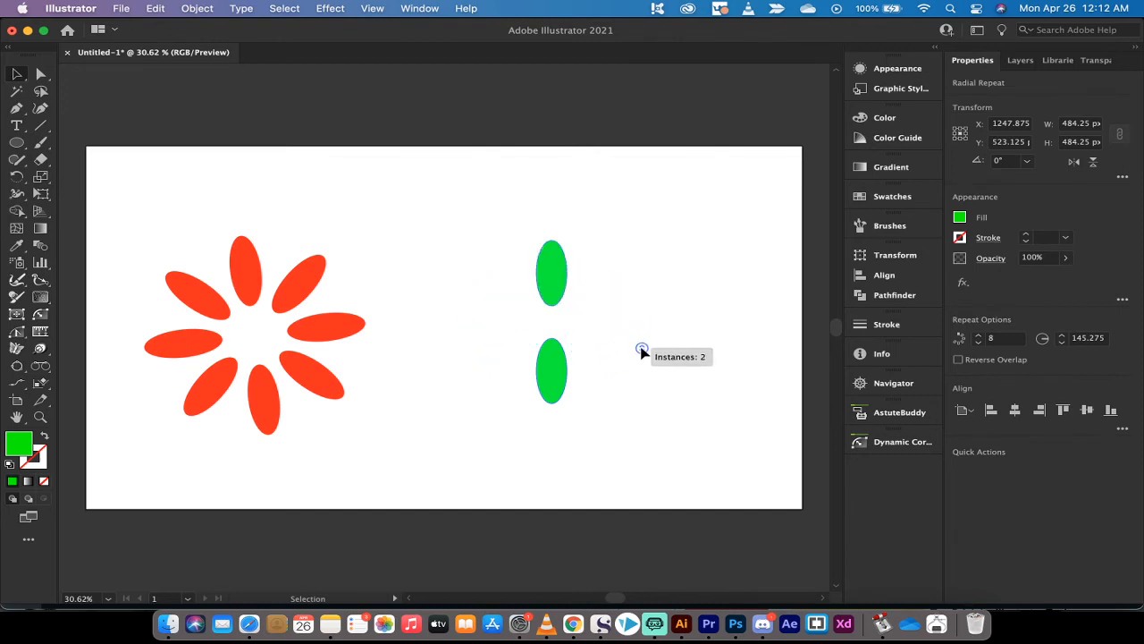
left_click_drag(641, 348, 642, 341)
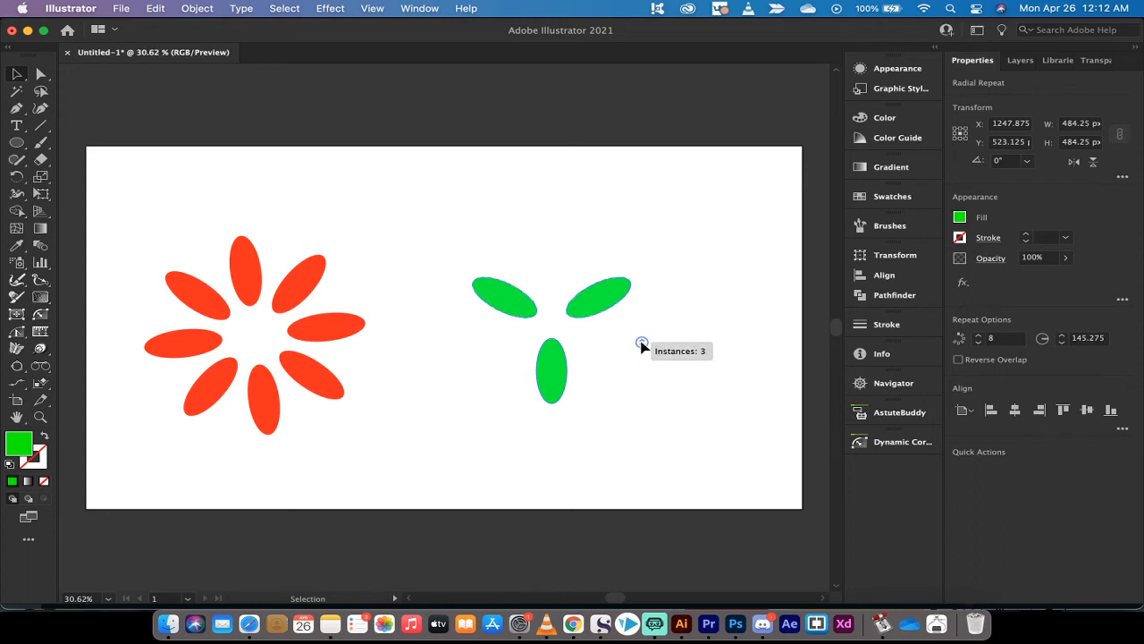
left_click_drag(642, 341, 642, 306)
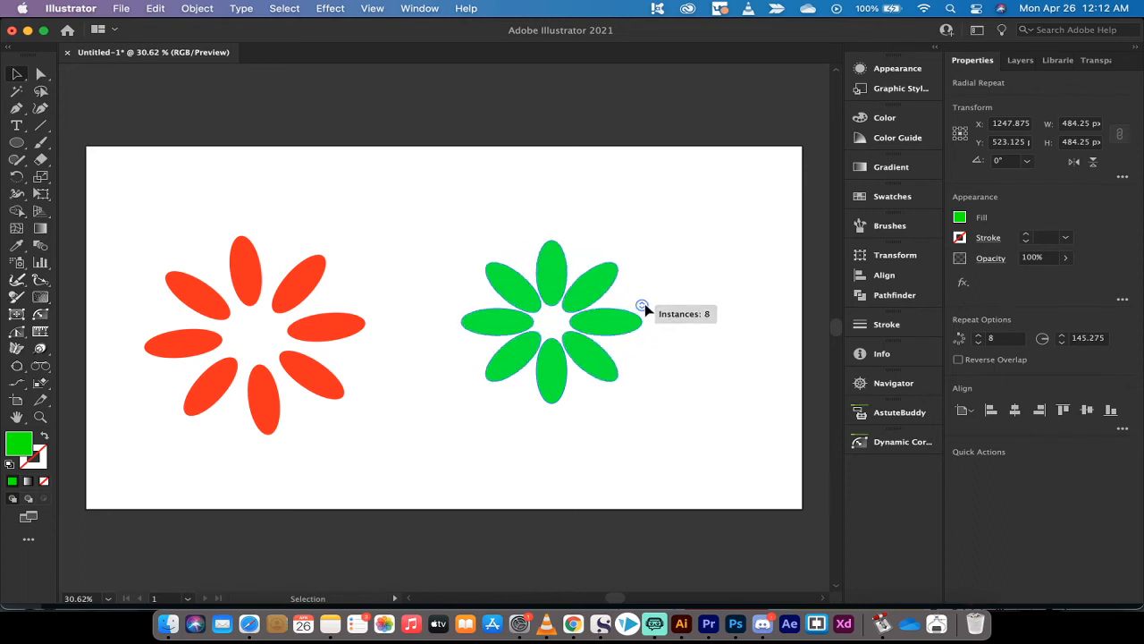
left_click_drag(641, 306, 641, 277)
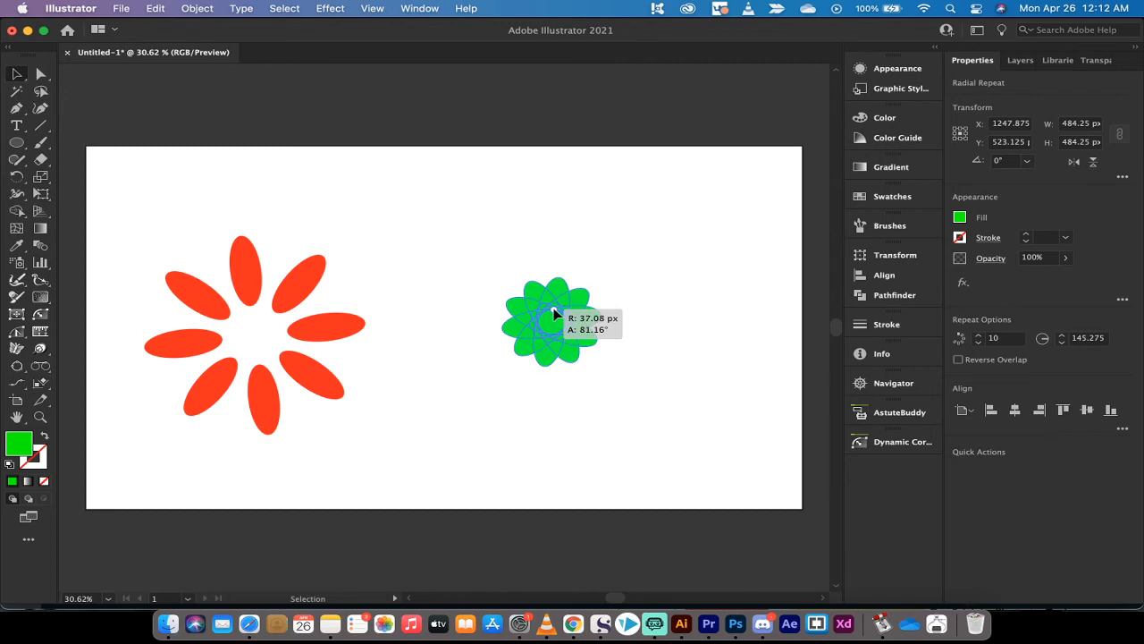
- Increase the radial repeat radius to about 372 px to space the ten petals apart
left_click_drag(554, 313, 568, 215)
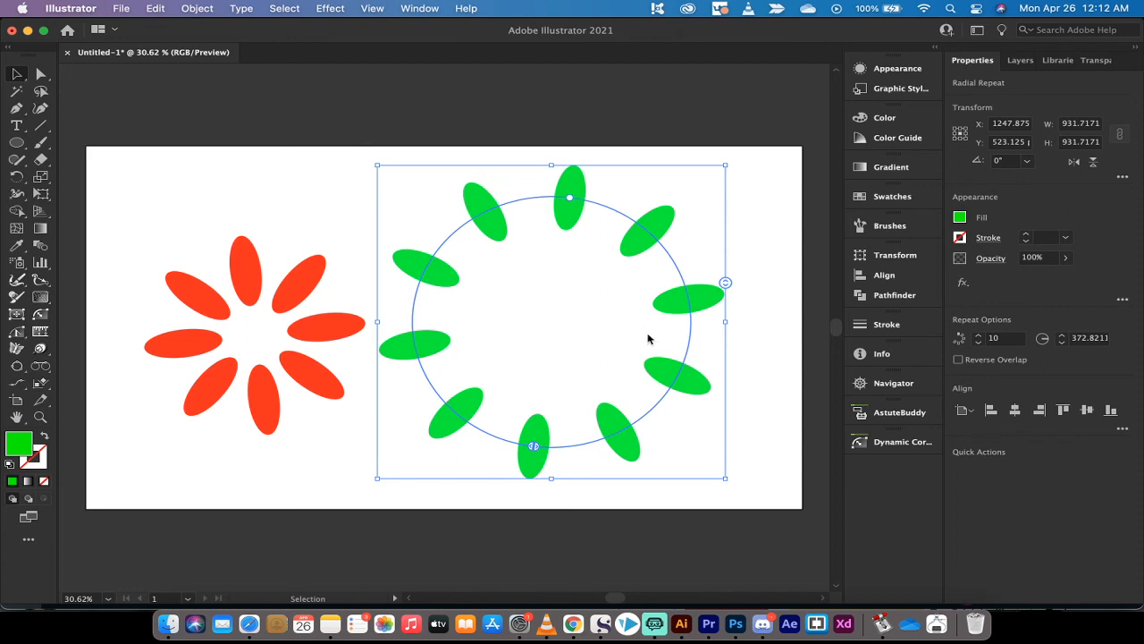
mouse_move(617, 385)
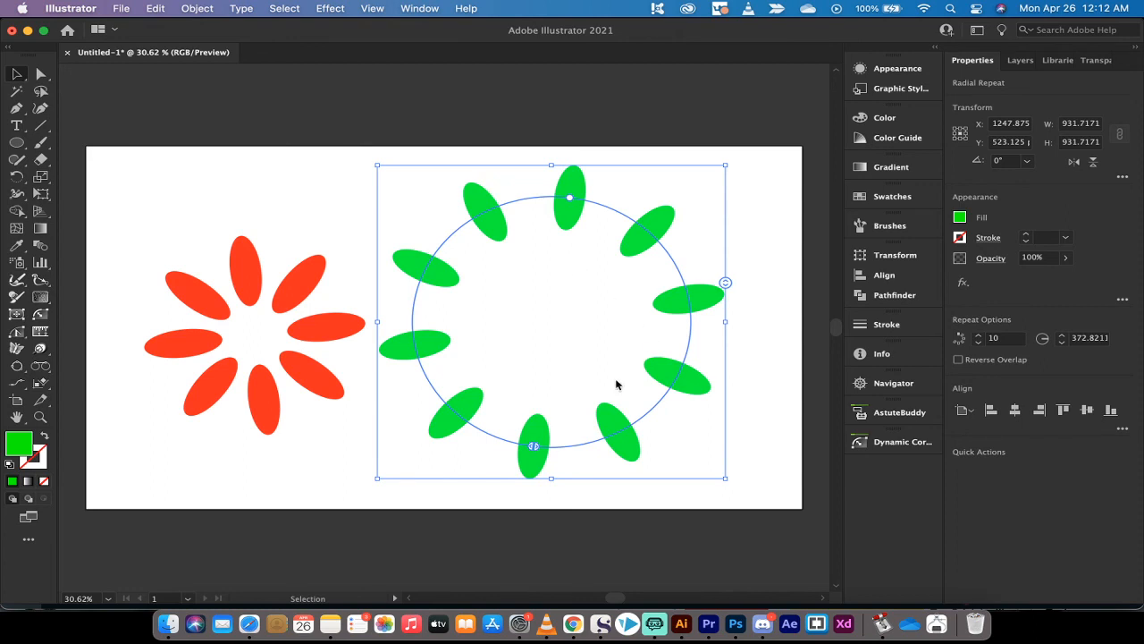
mouse_move(725, 169)
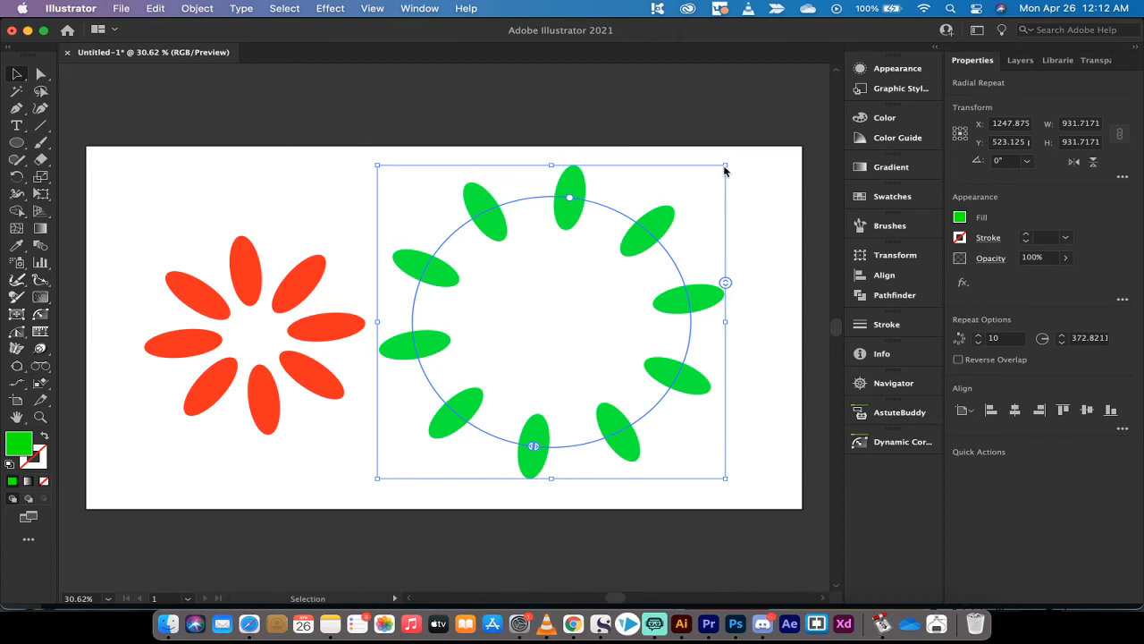
- Rotate the petal ring to 328.3° and scale it up slightly
left_click_drag(724, 166, 739, 198)
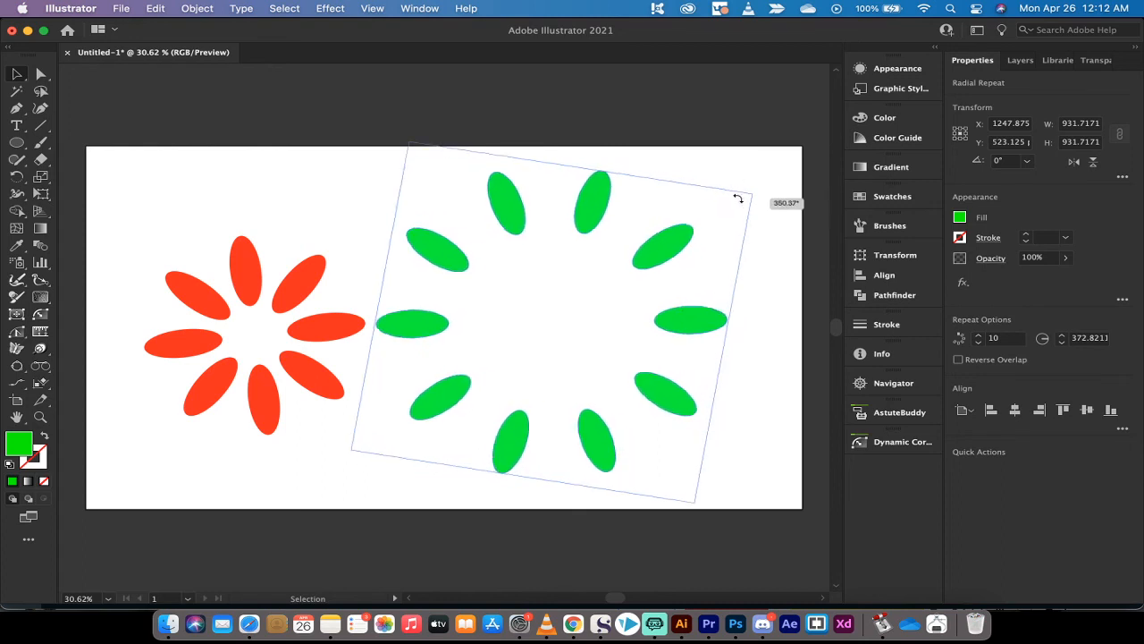
left_click_drag(738, 196, 722, 371)
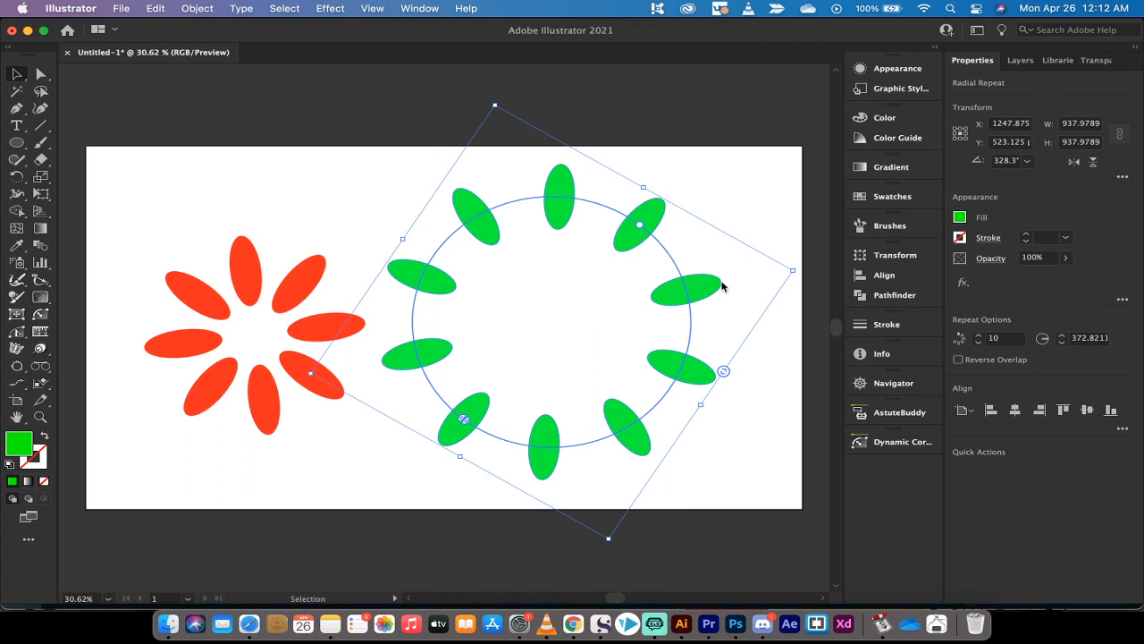
mouse_move(657, 624)
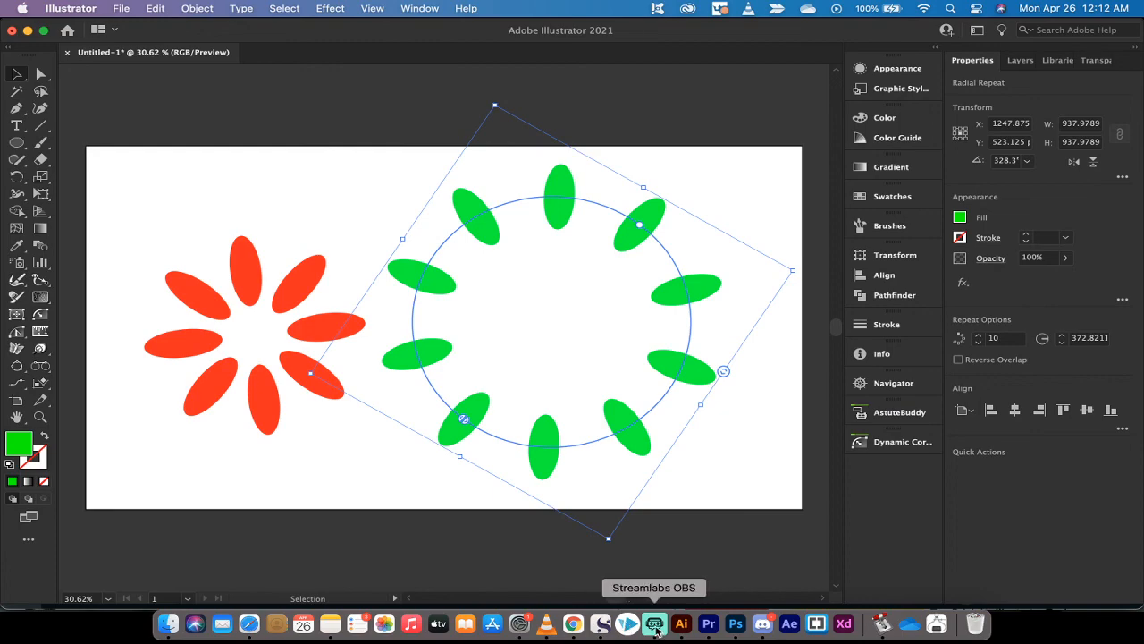